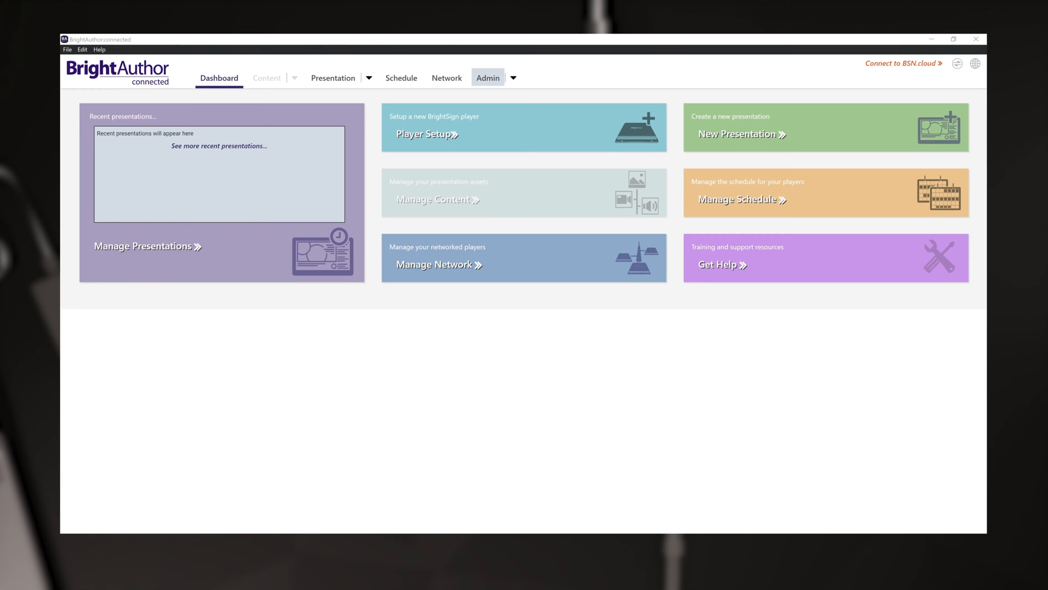
Step: Switch to the Admin section offering player Setup and Preferences
click(487, 77)
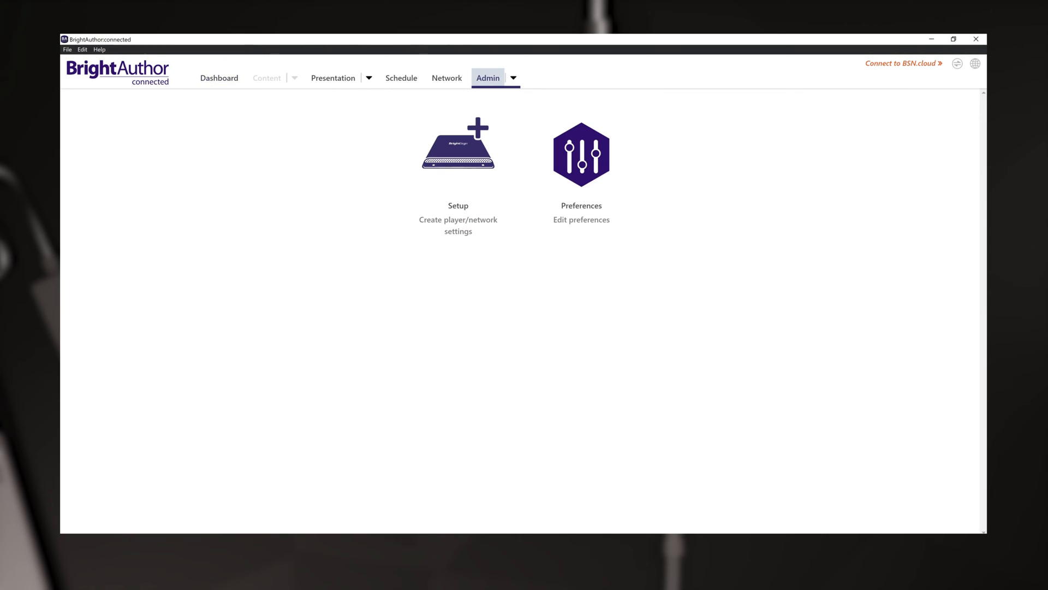
mouse_move(458, 145)
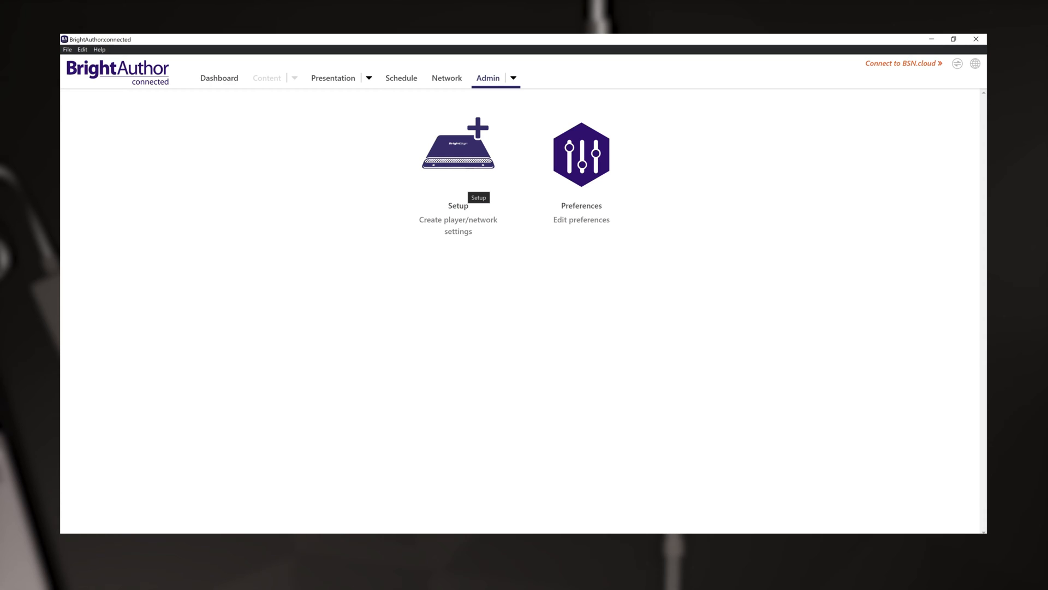
Step: Start a new player setup named 'XT1145 Demo Player' with description 'Demo Content'
click(457, 144)
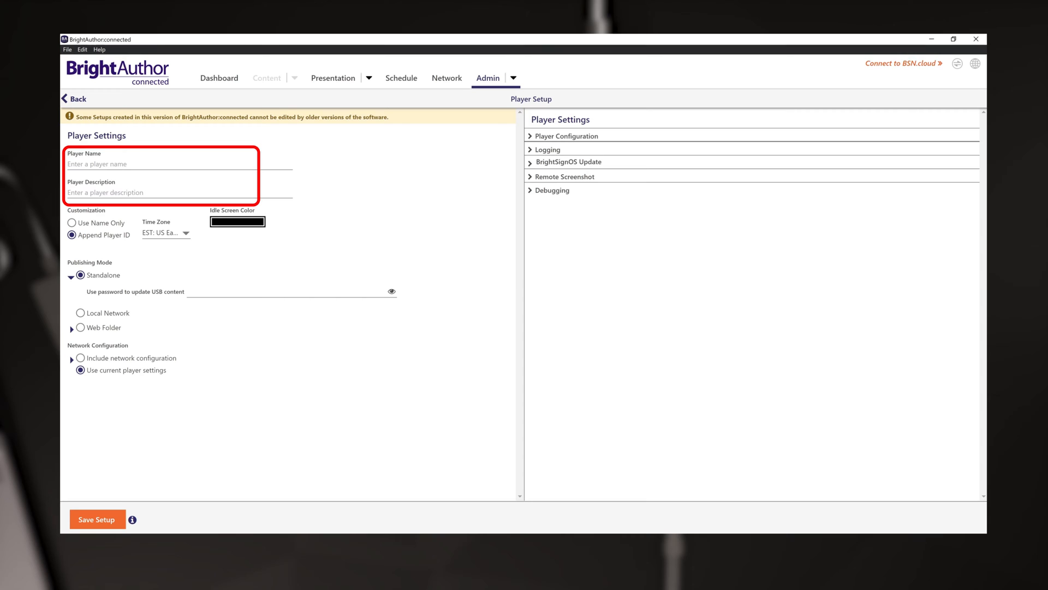
text(XT1145 Demo Player)
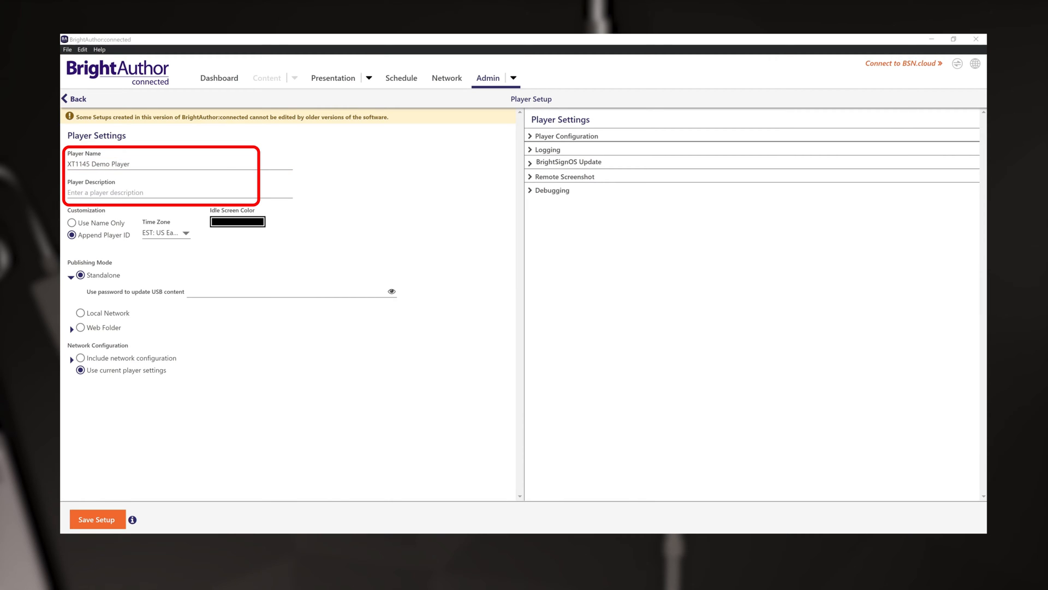
text(Demo Content)
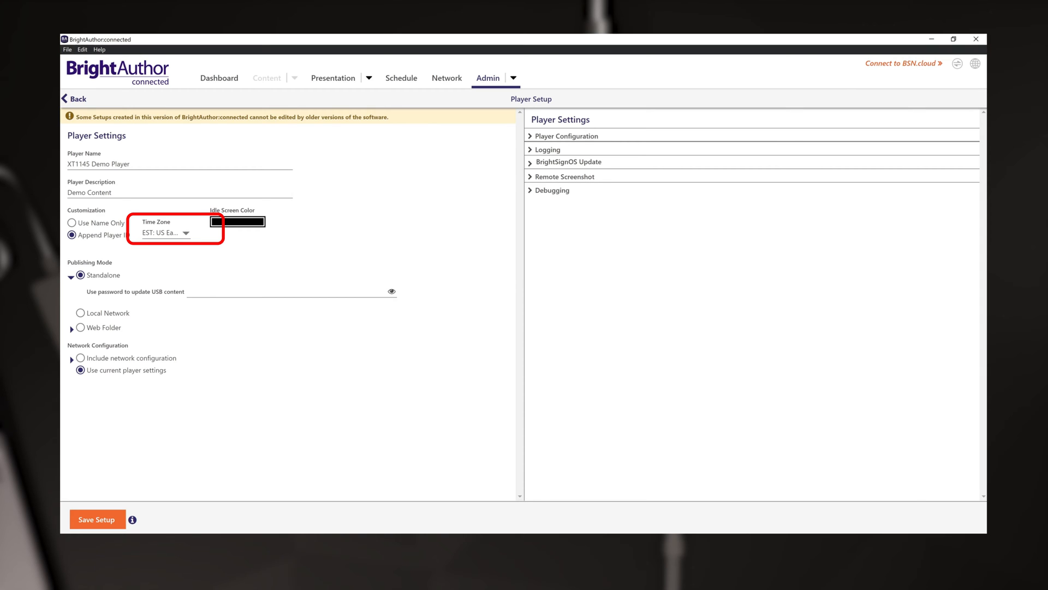
click(186, 233)
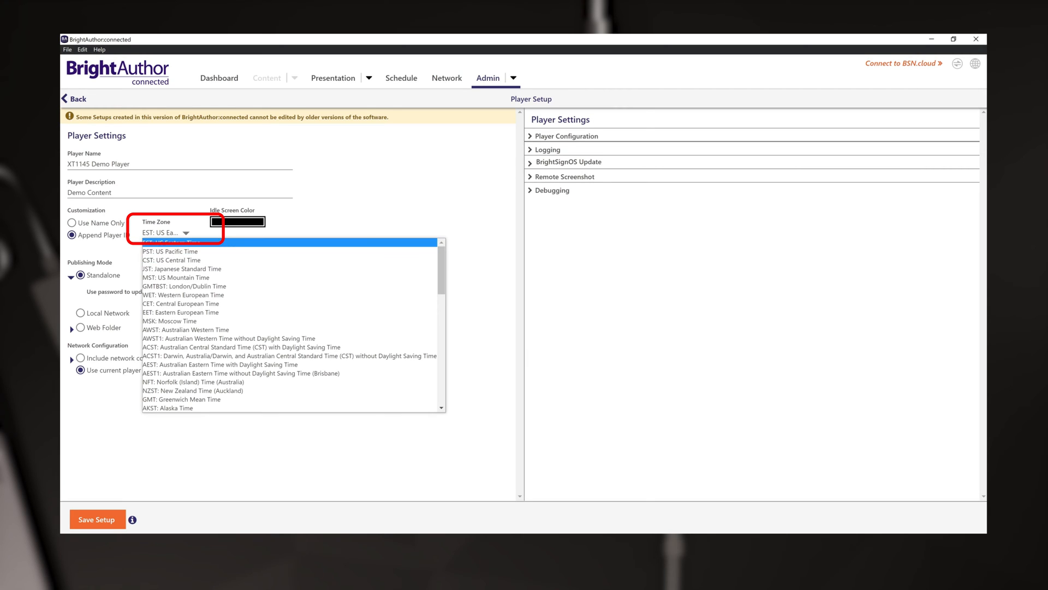
click(167, 232)
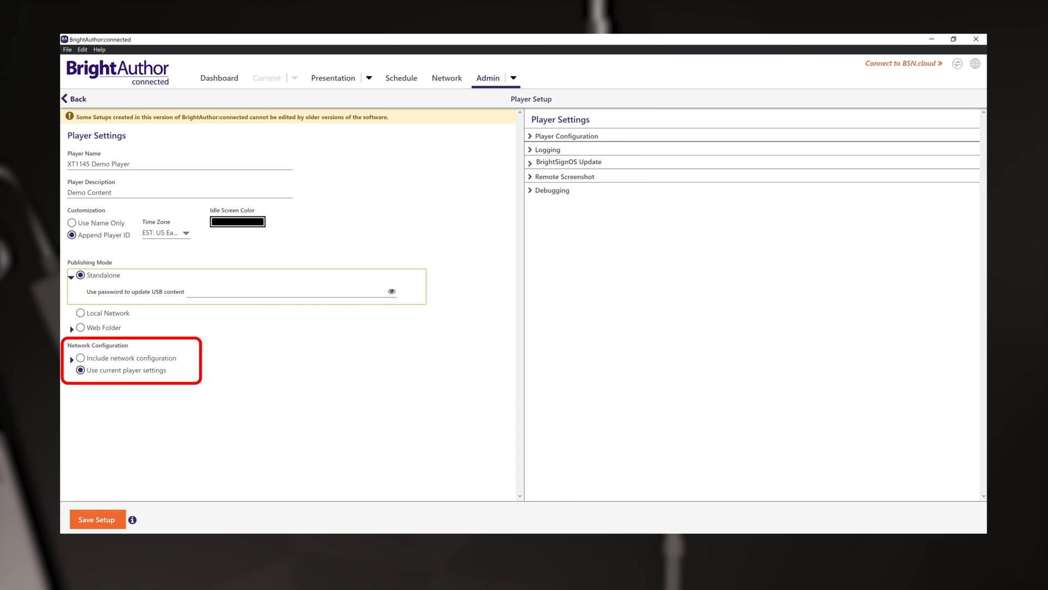
Step: Choose 'Include network configuration' instead of the player's current network settings
click(80, 359)
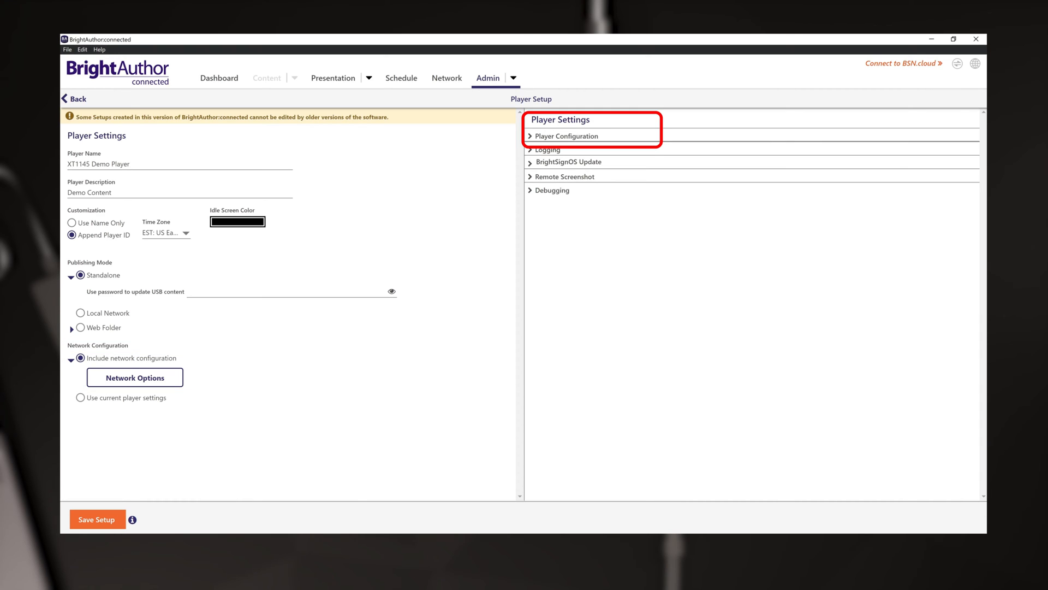
Step: Expand Player Configuration, Logging and BrightSignOS Update to review the OS update options
click(567, 136)
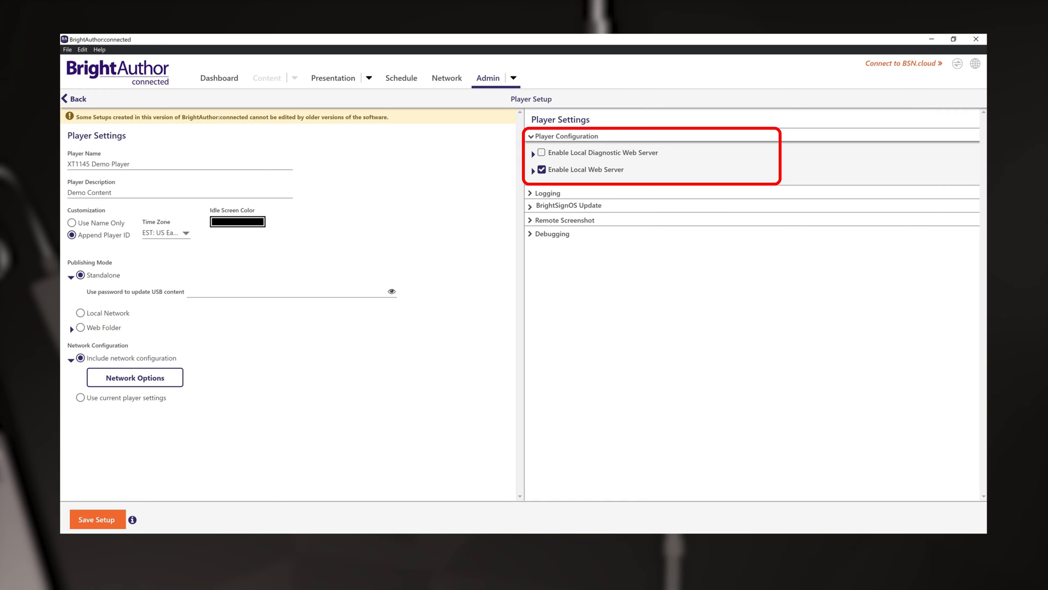
click(547, 193)
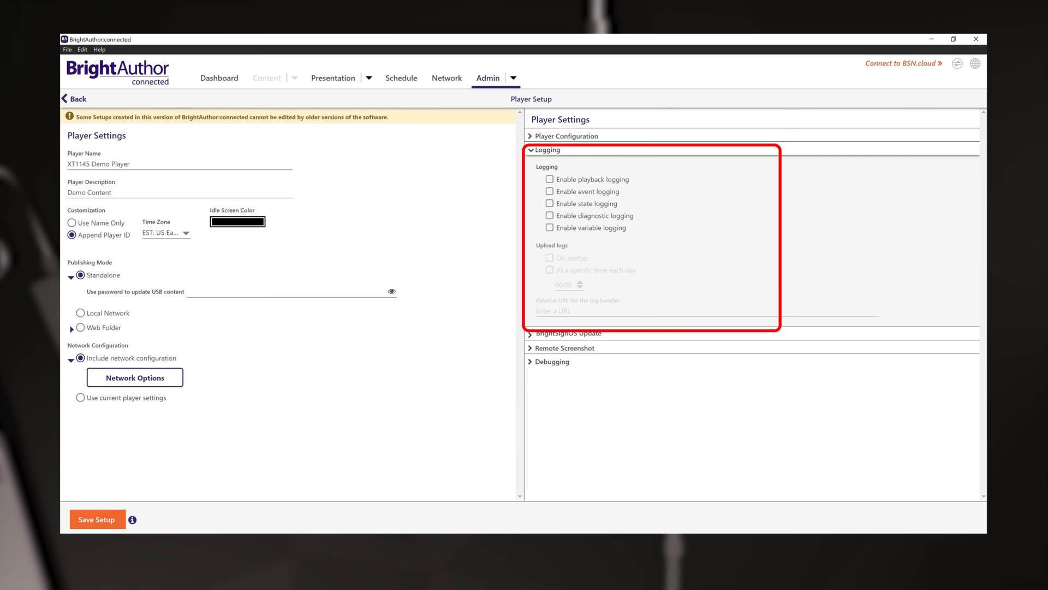
click(545, 150)
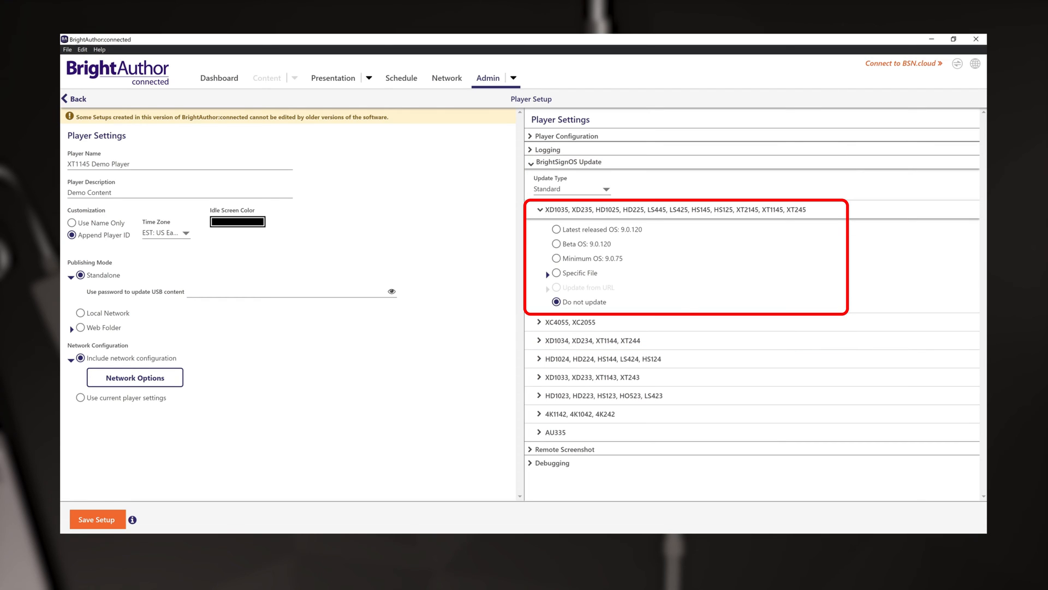
Step: Collapse BrightSignOS Update and review Debugging, leaving serial and system log debugging off
click(556, 230)
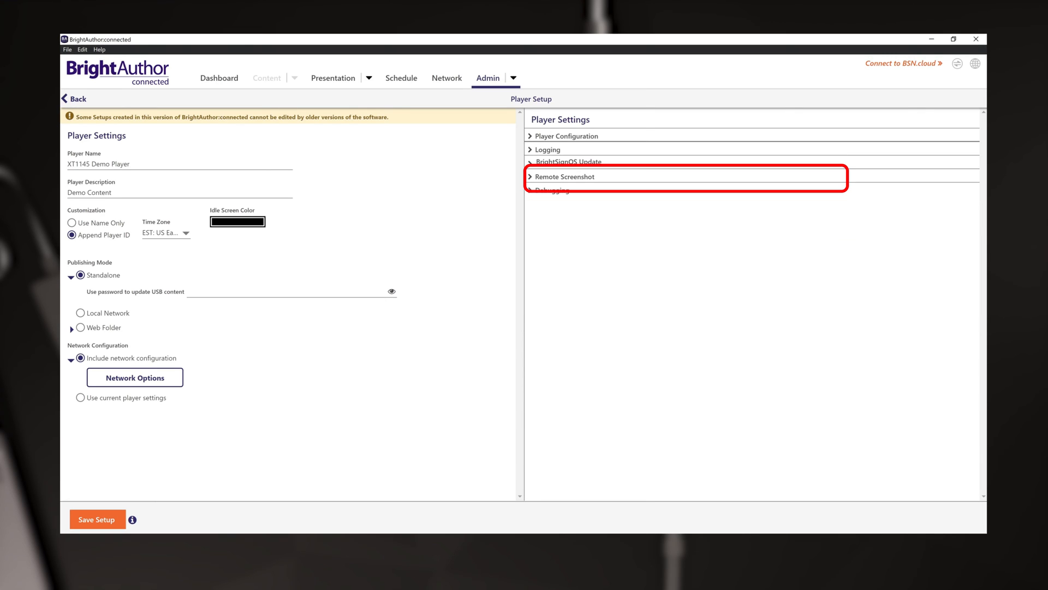
click(564, 176)
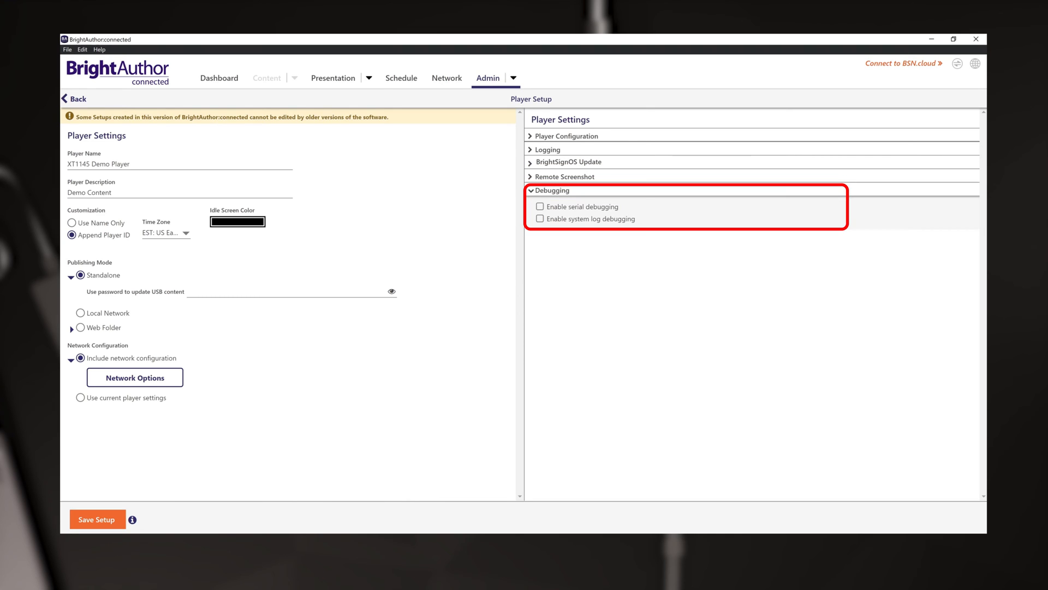
click(551, 190)
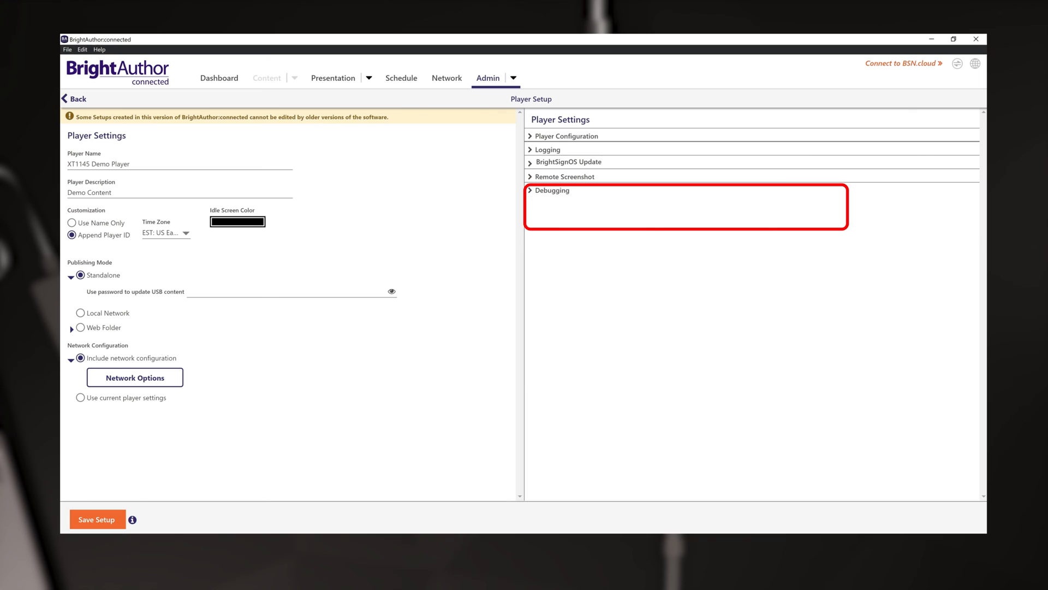